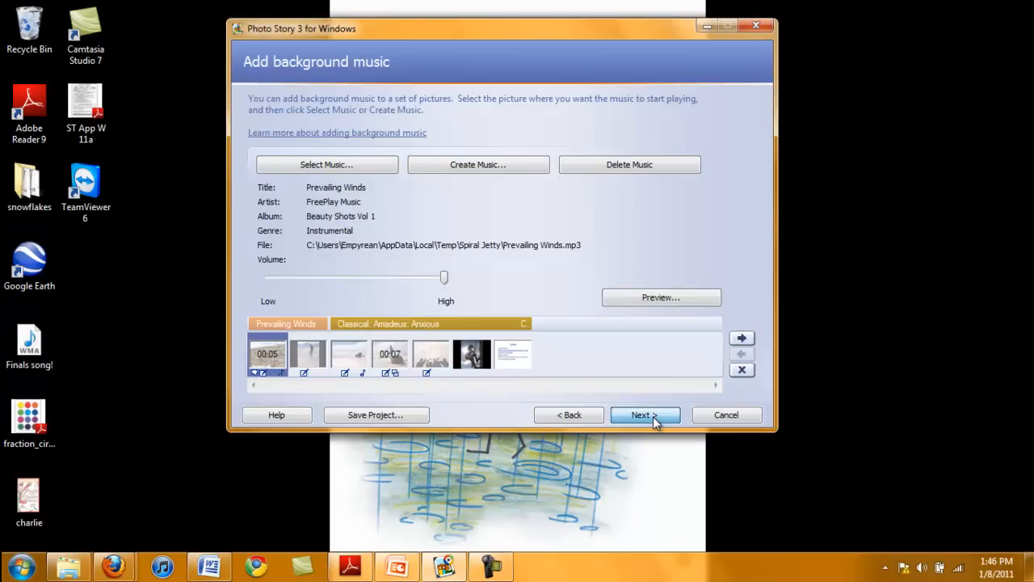
# - Advance past background music and choose saving the story for playback on this computer
pyautogui.click(640, 414)
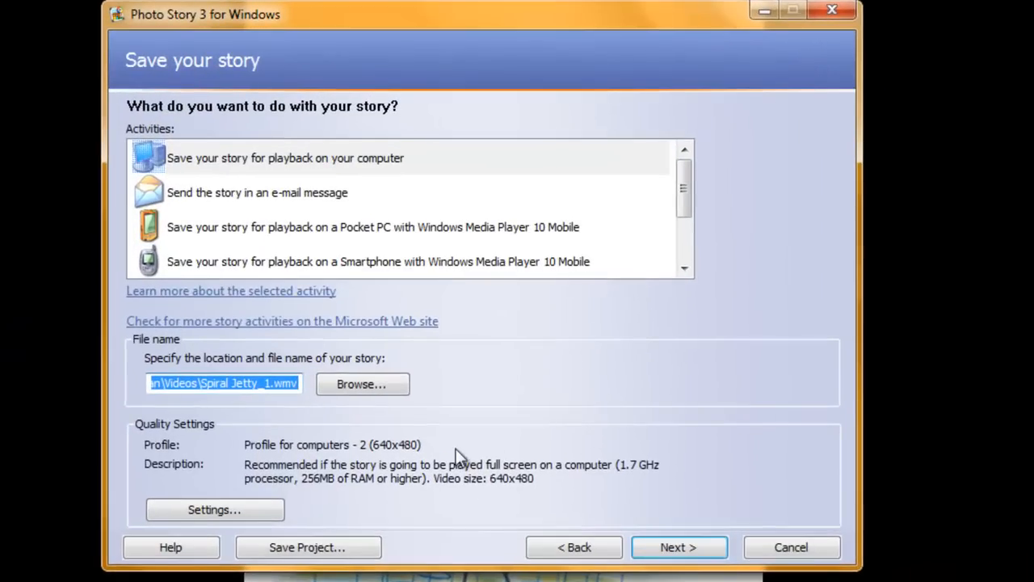
pyautogui.moveTo(493, 475)
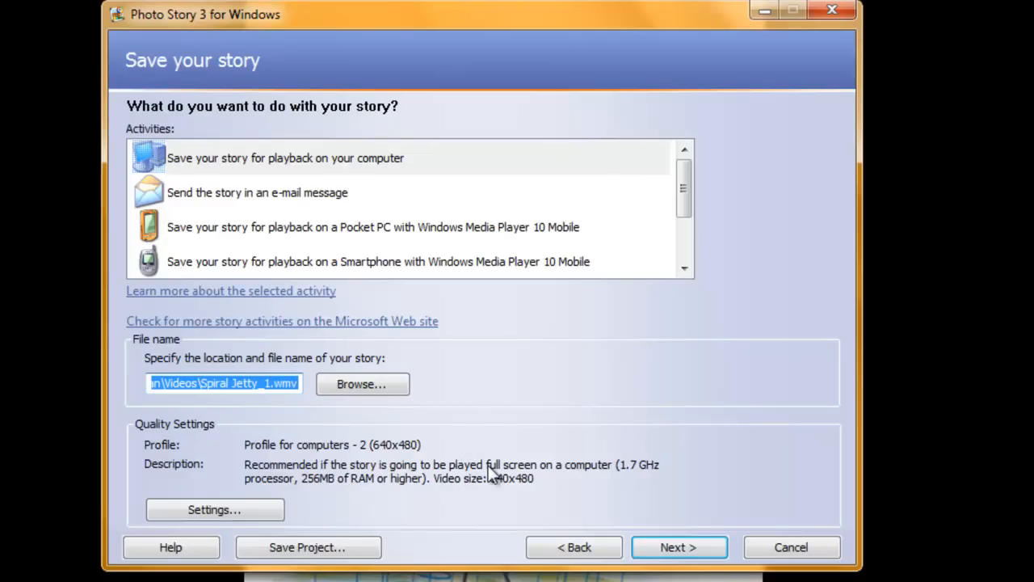
pyautogui.moveTo(617, 223)
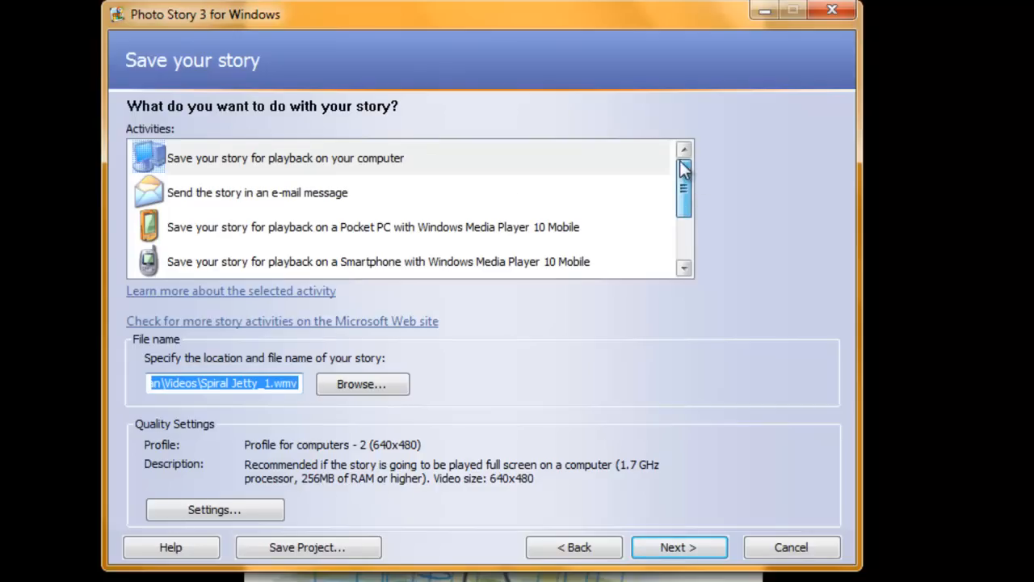
pyautogui.click(285, 159)
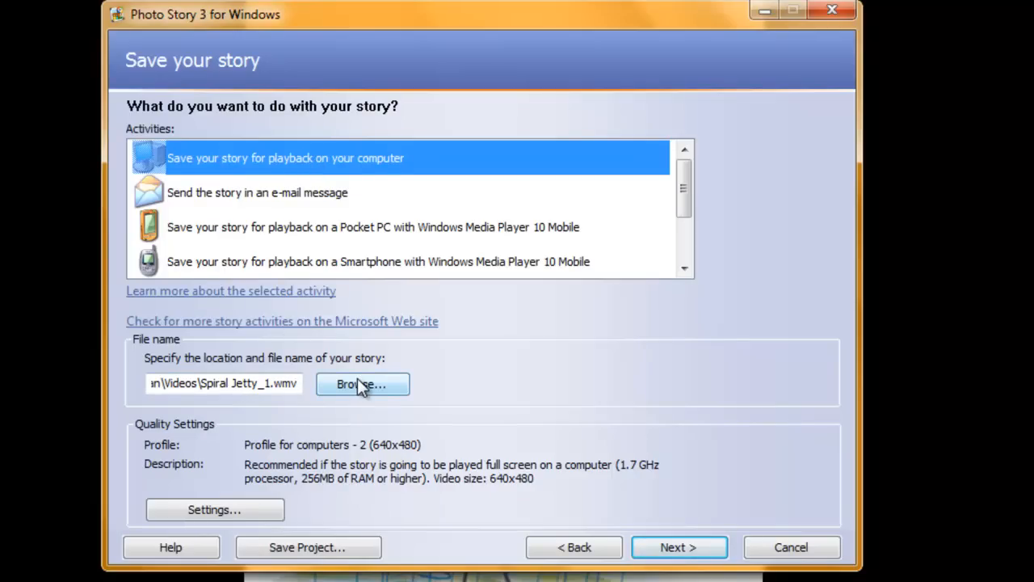
# - Name the story's output file 'Spiral Jetty 2' in the Videos library
pyautogui.click(362, 384)
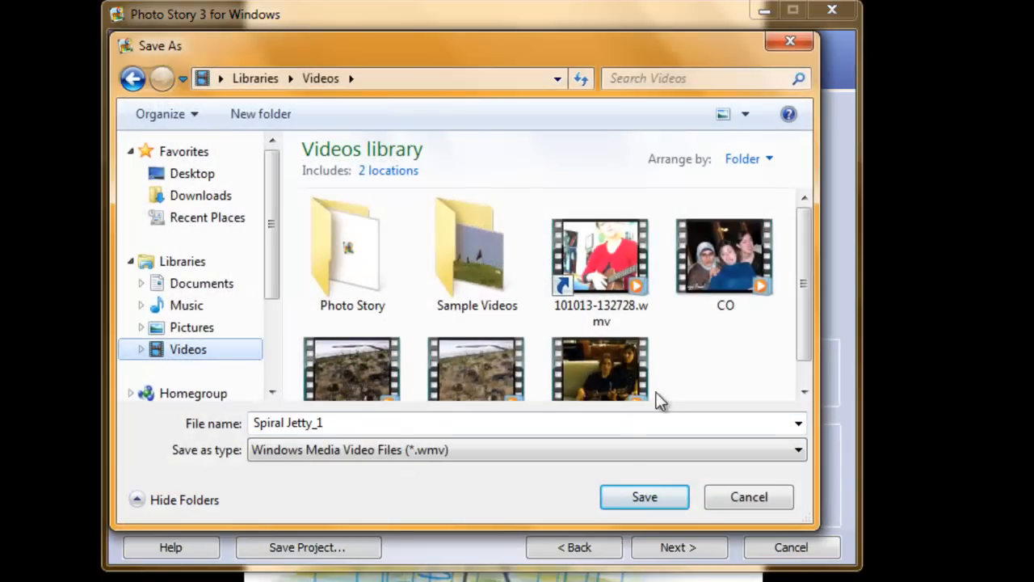
pyautogui.write('Spiral Jetty 2')
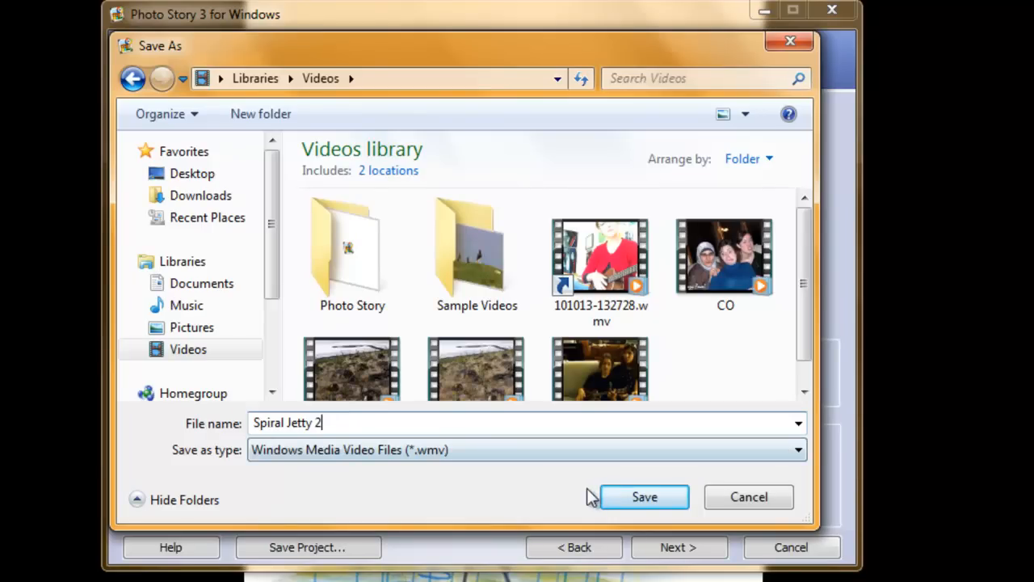
pyautogui.click(643, 496)
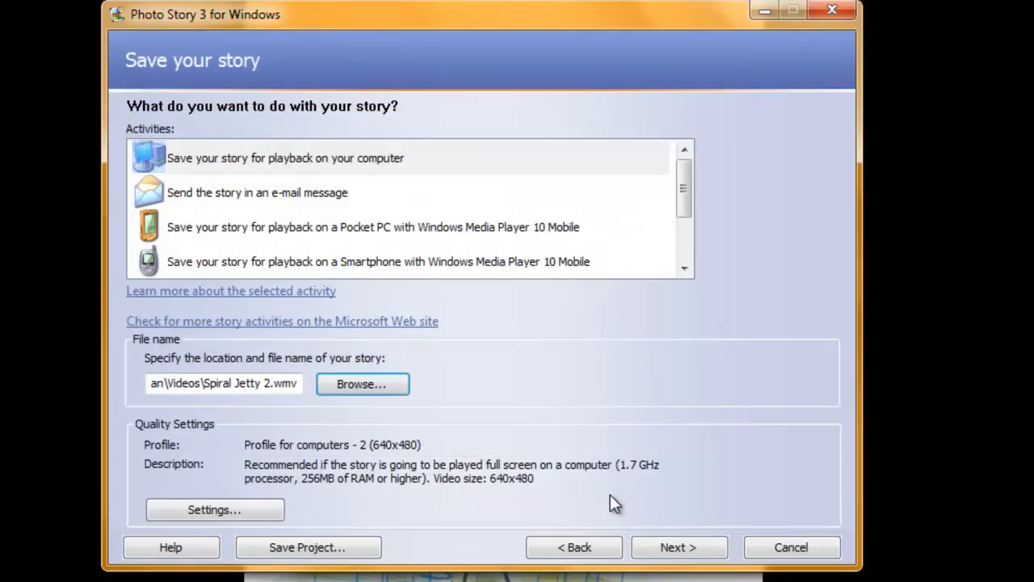
# - Build the story as Spiral Jetty 2.wmv in Videos and switch to the Firefox browser
pyautogui.click(677, 546)
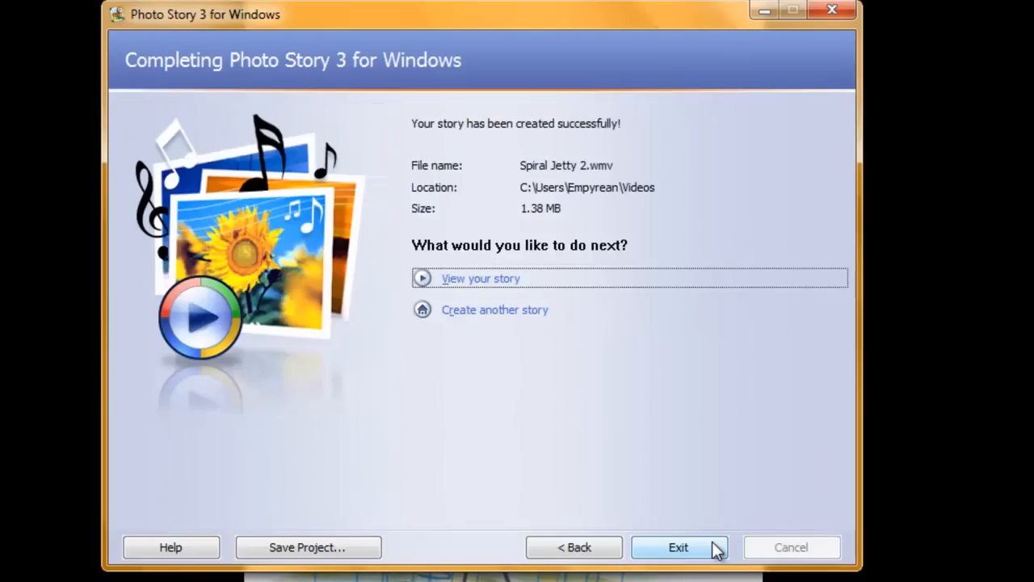
pyautogui.moveTo(520, 220)
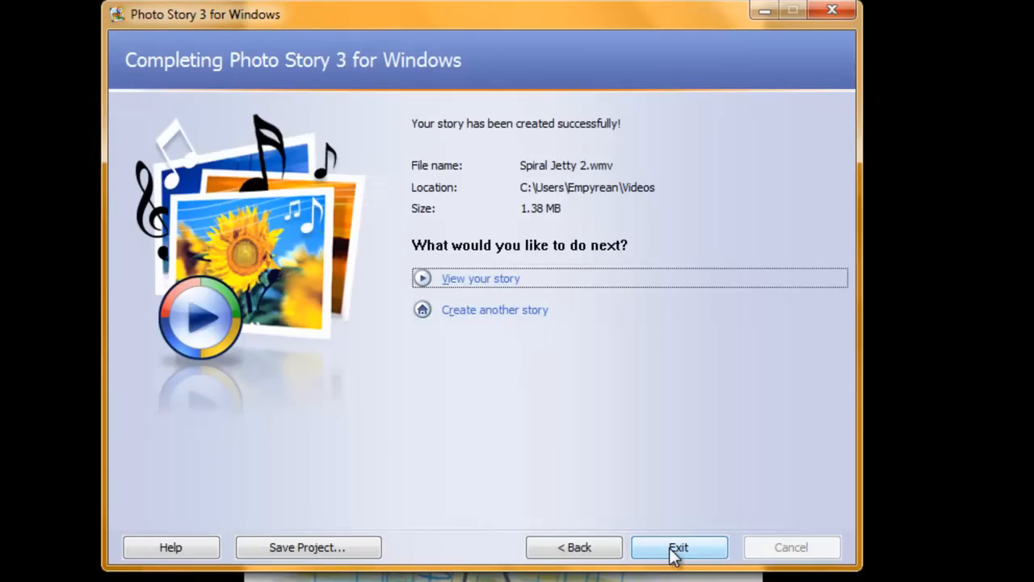
pyautogui.moveTo(466, 472)
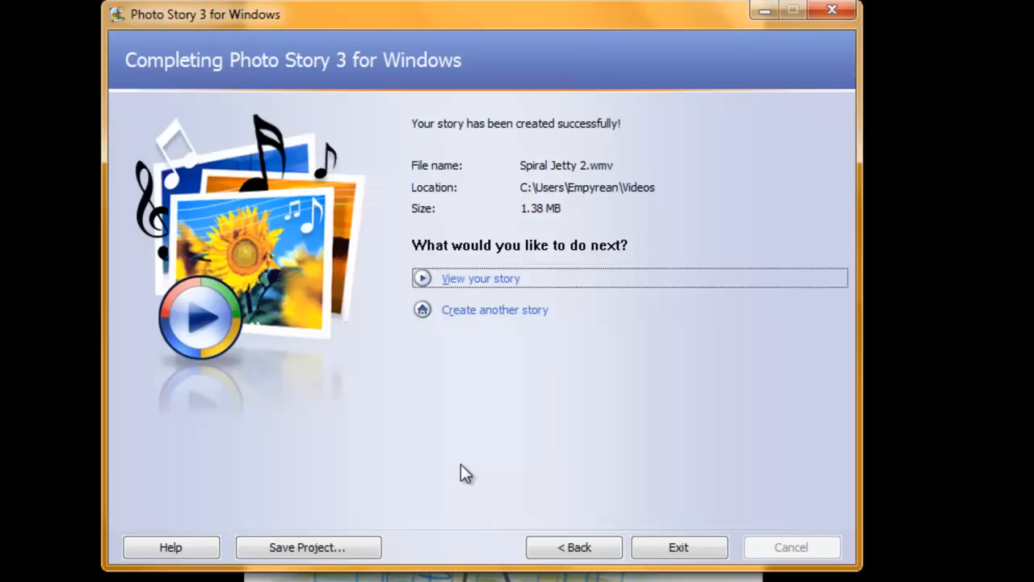
pyautogui.moveTo(423, 491)
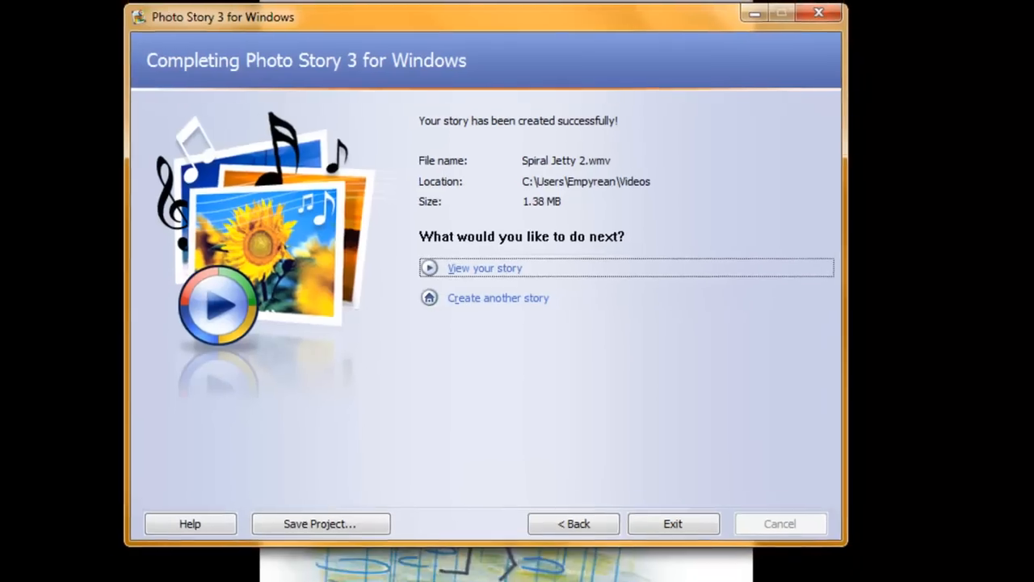
pyautogui.rightClick(116, 567)
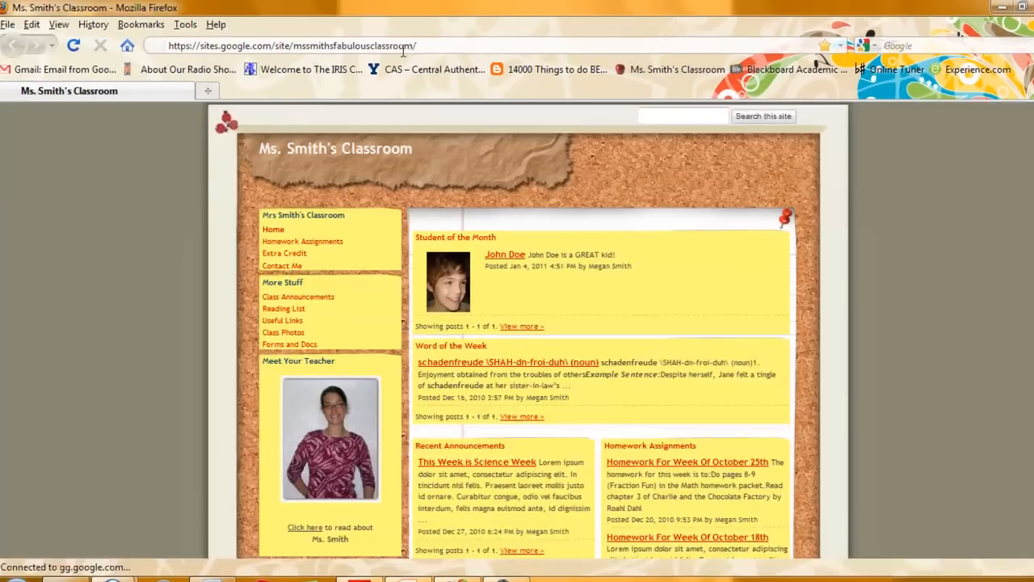
# - Go to YouTube, sign in as the 'smith.' account and reach the Video File Upload page
pyautogui.write('youtube')
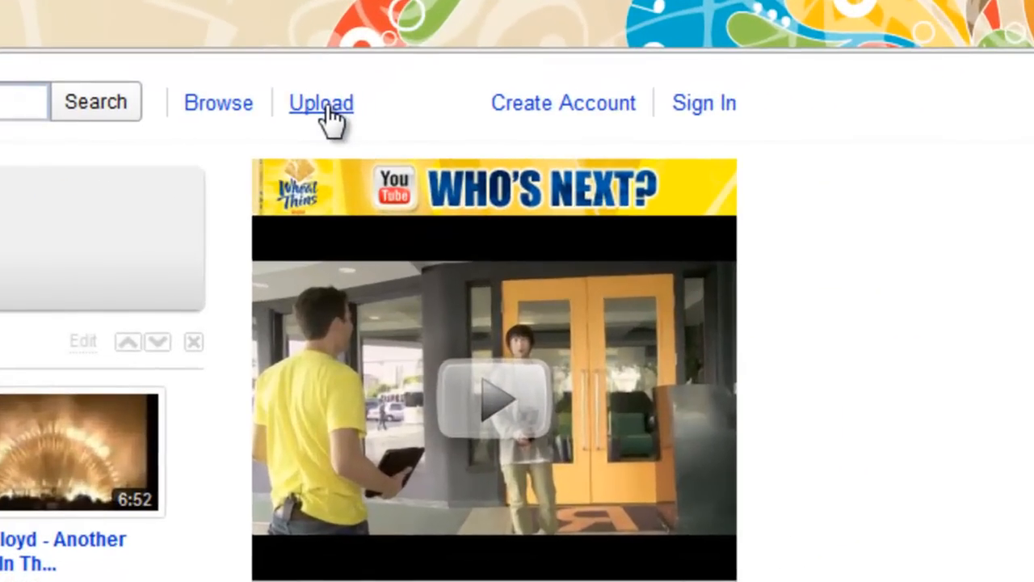
pyautogui.click(320, 103)
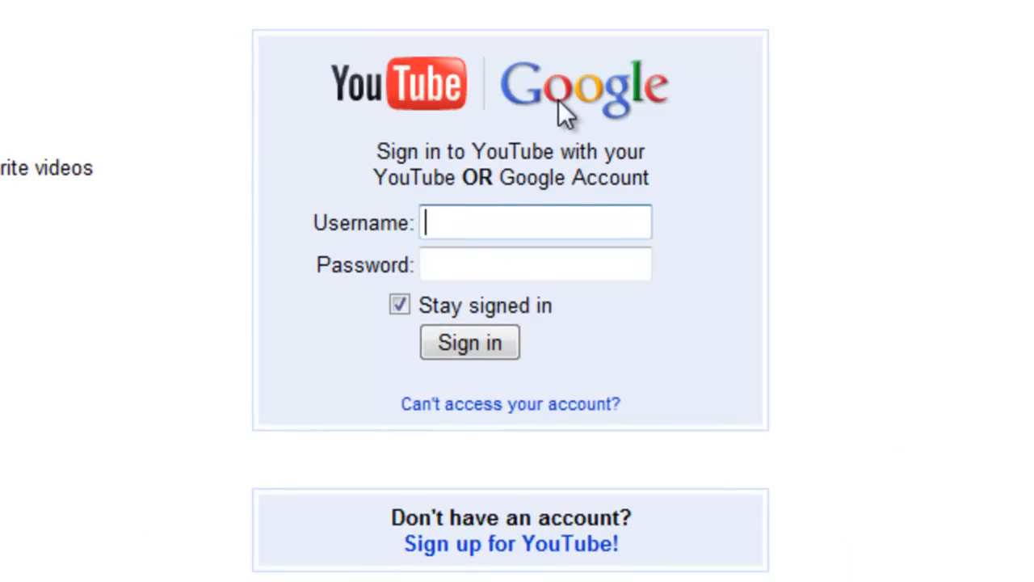
pyautogui.moveTo(584, 552)
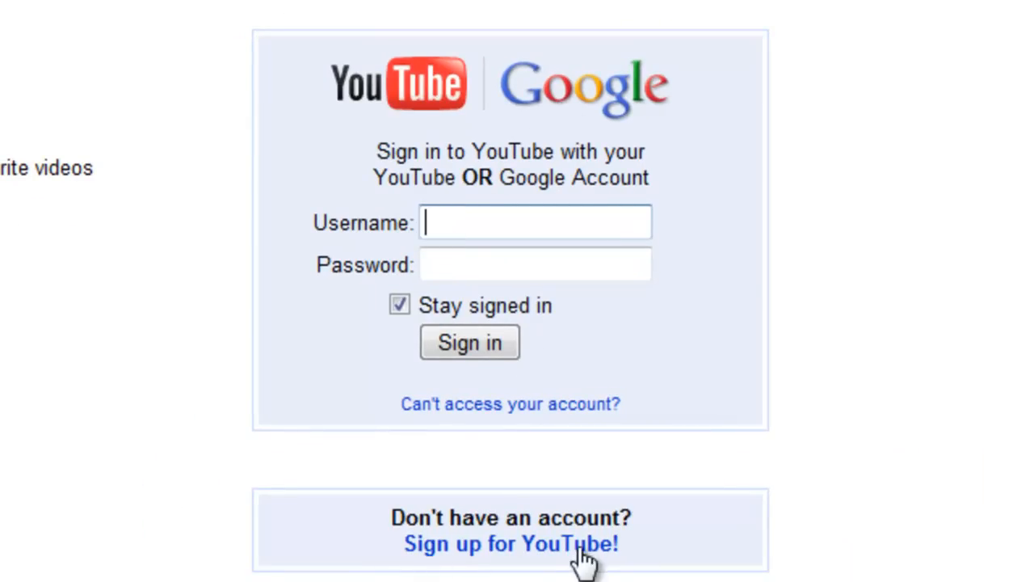
pyautogui.write('smith.megan.elizabeth')
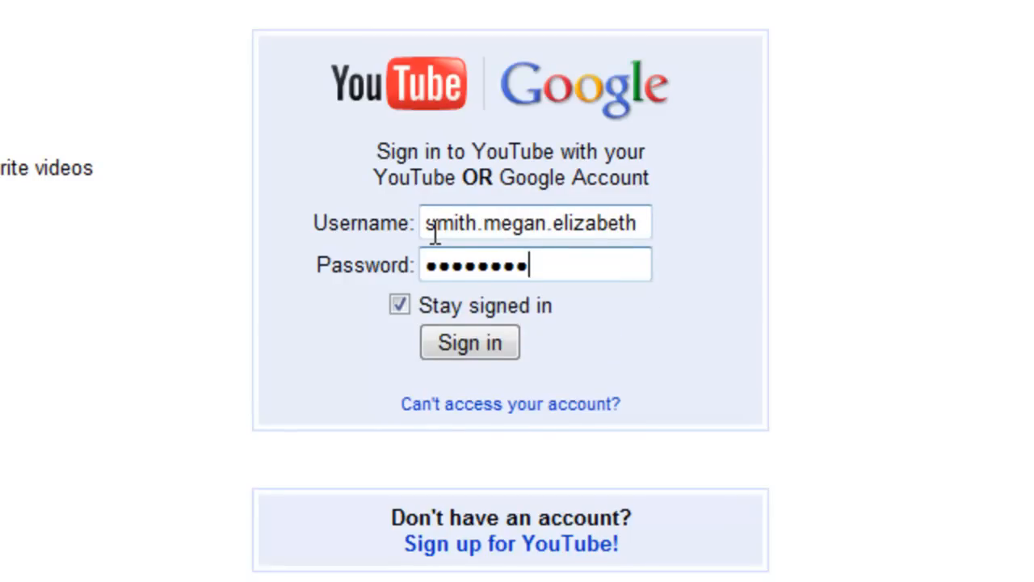
pyautogui.click(469, 342)
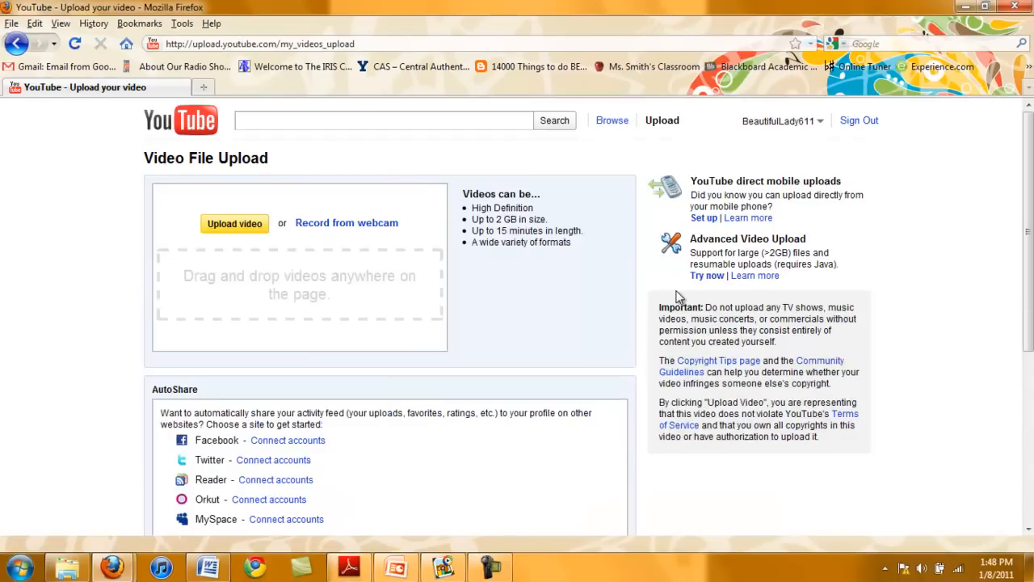
pyautogui.moveTo(239, 228)
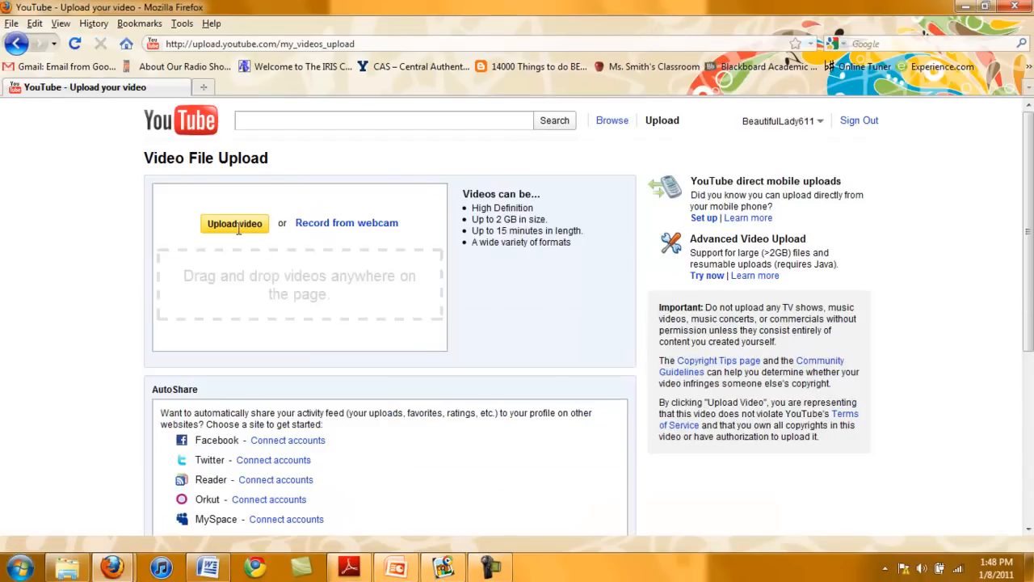
# - Select Spiral Jetty 2 from the Videos library as the file to upload
pyautogui.click(235, 223)
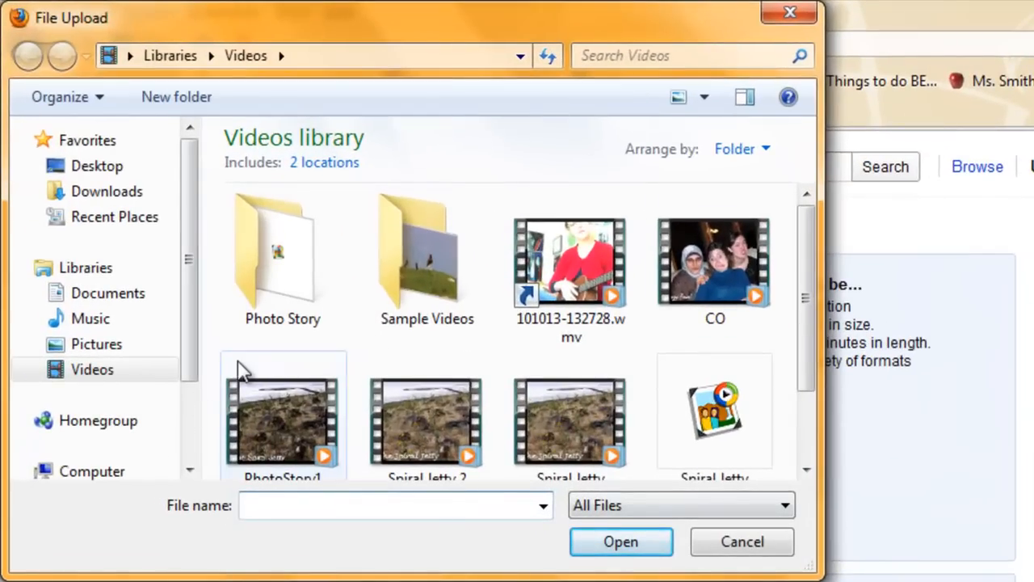
pyautogui.moveTo(290, 557)
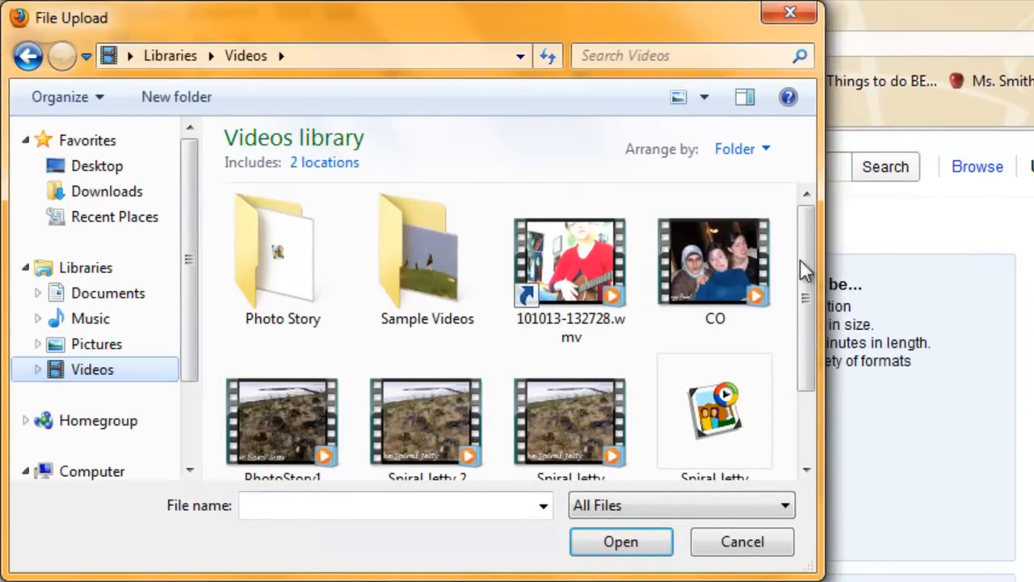
pyautogui.scroll(-3)
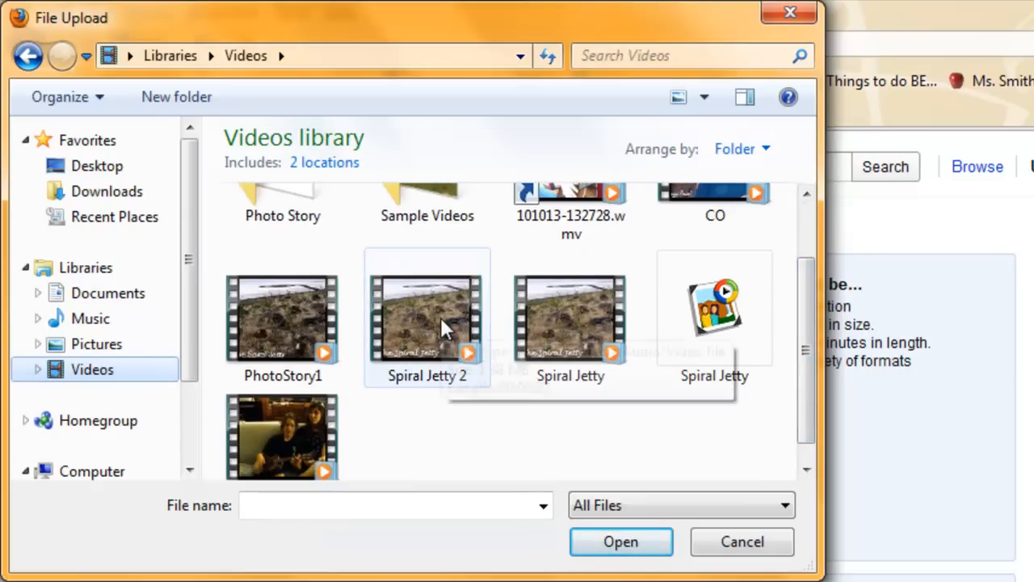
pyautogui.click(427, 317)
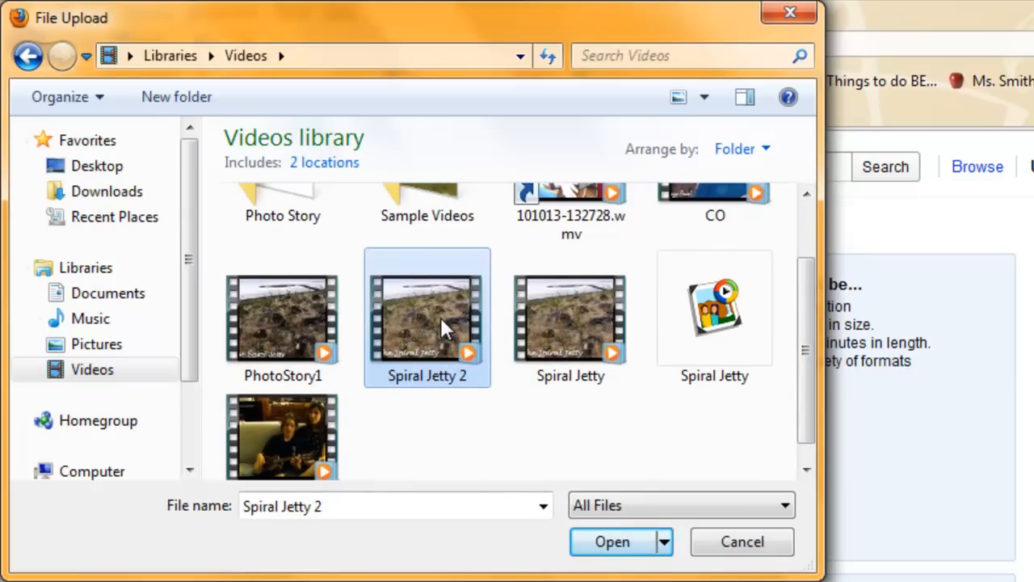
pyautogui.click(611, 541)
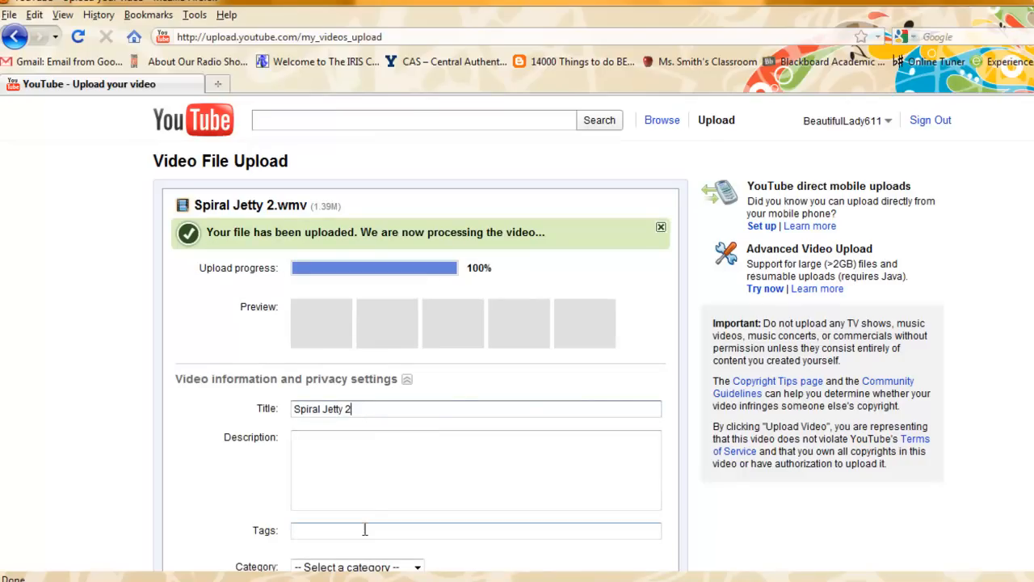
# - Tag the video IPT287, keep Privacy on Public and save the changes
pyautogui.write('IP')
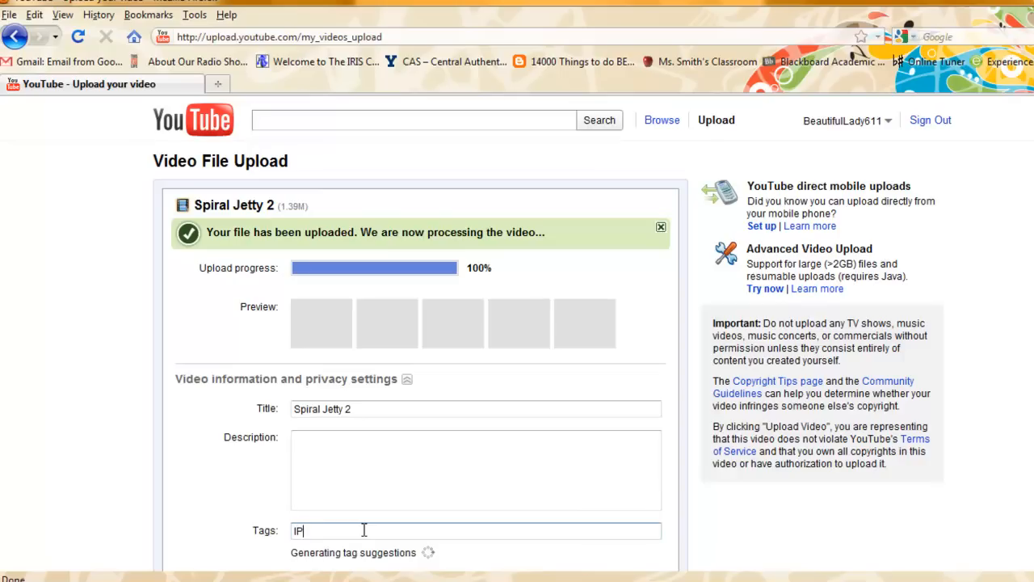
pyautogui.write('T287')
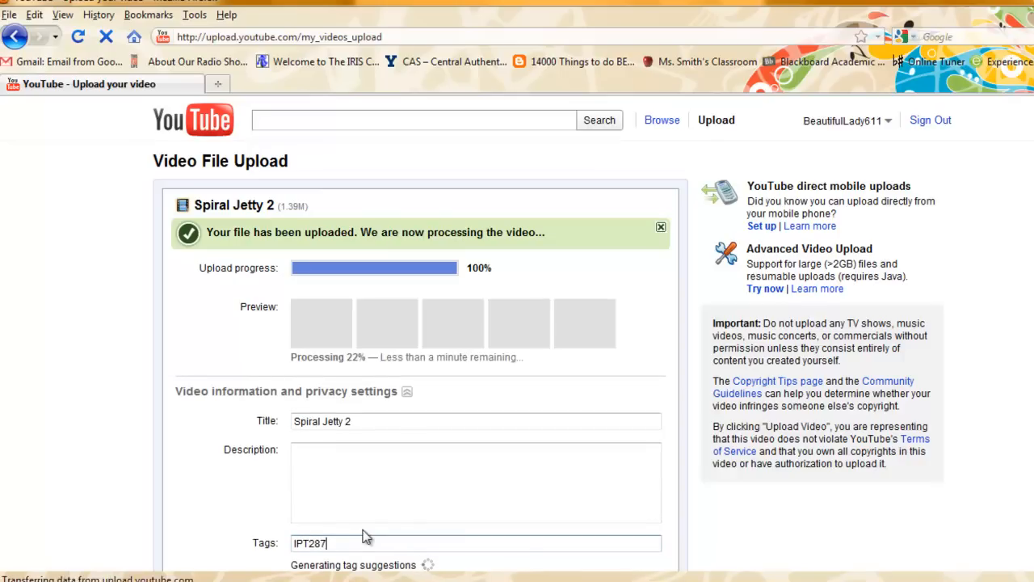
pyautogui.scroll(-3)
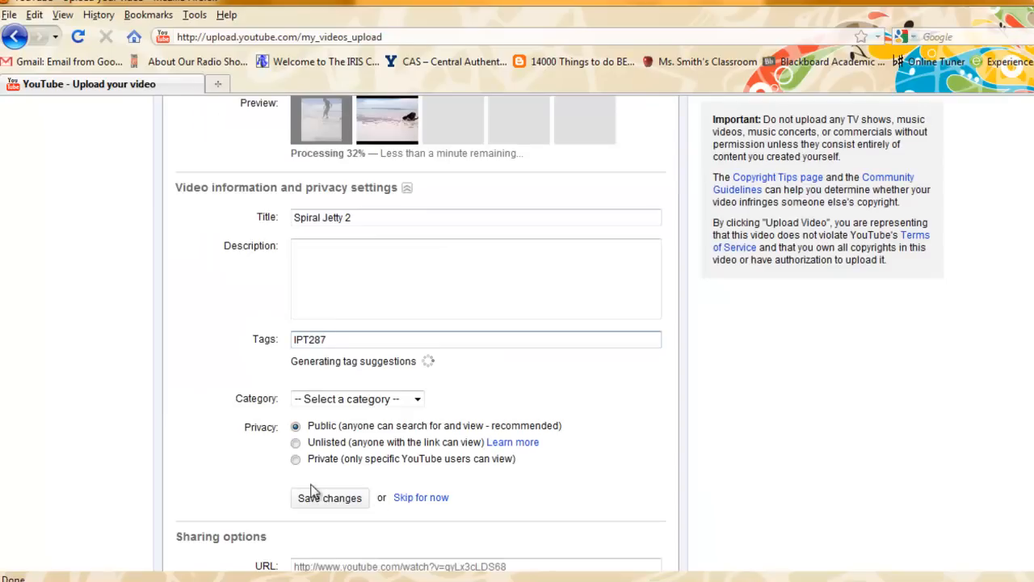
pyautogui.click(330, 498)
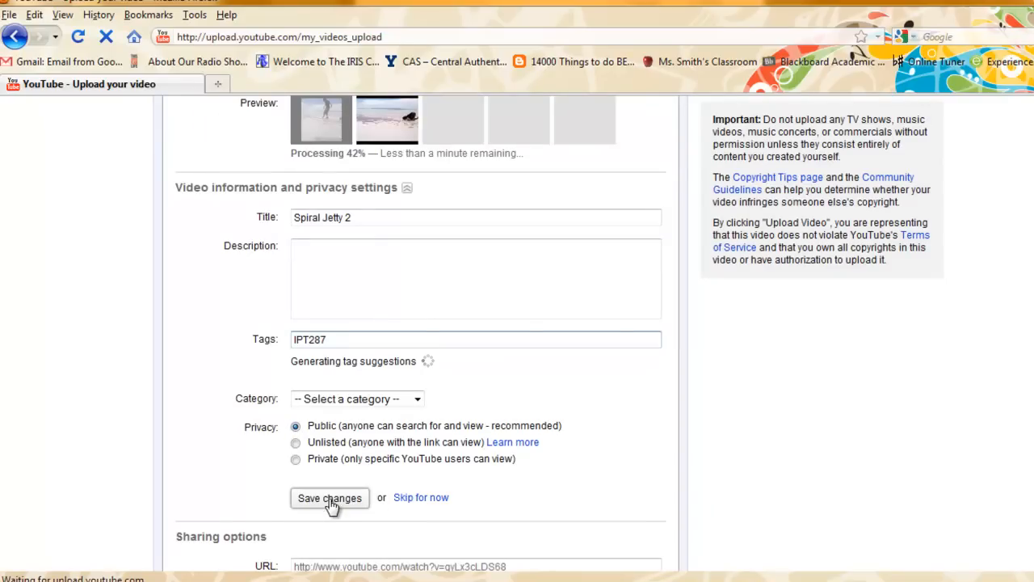
pyautogui.click(330, 497)
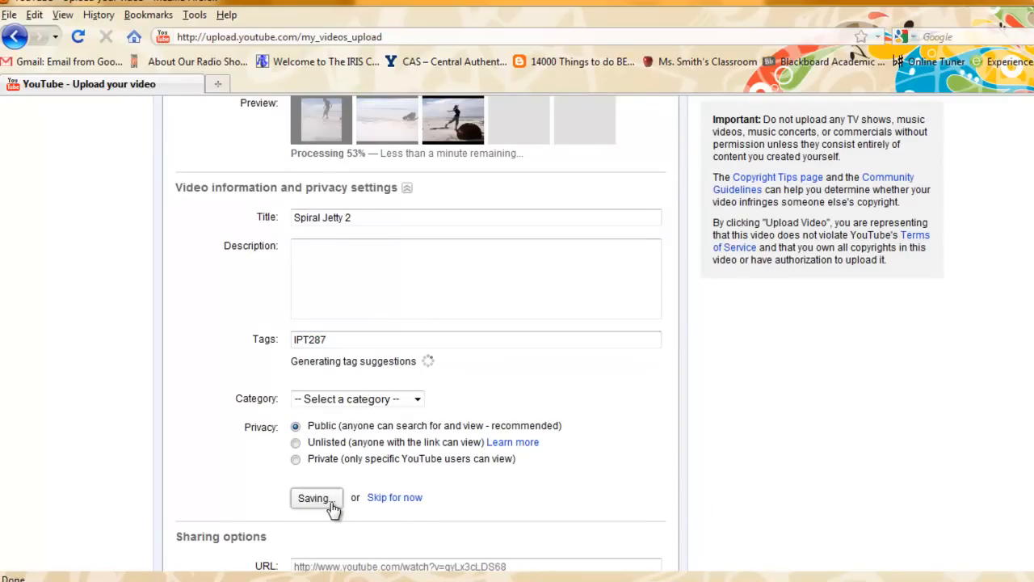
pyautogui.click(315, 498)
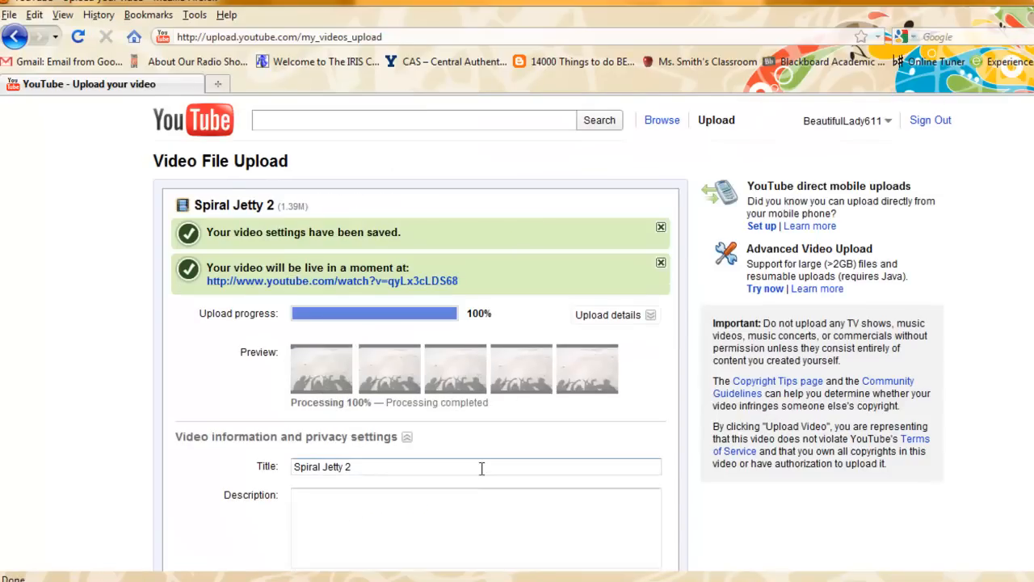
pyautogui.moveTo(434, 288)
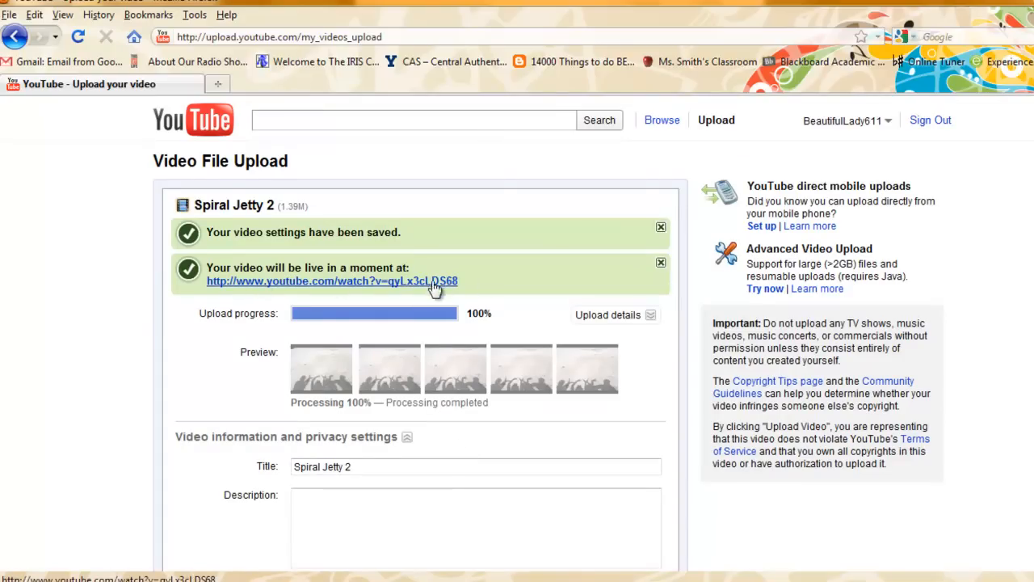
pyautogui.moveTo(412, 289)
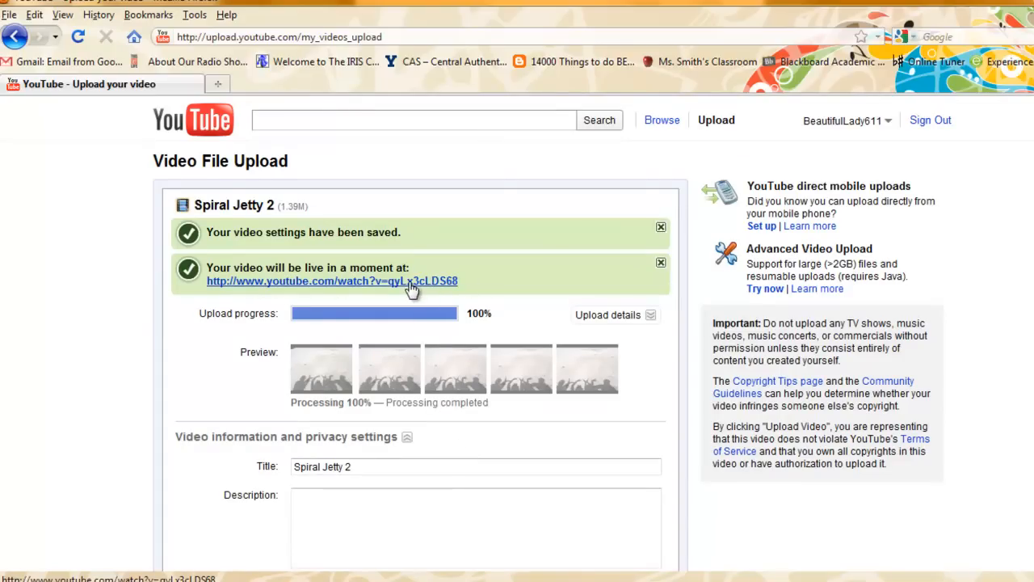
pyautogui.click(331, 281)
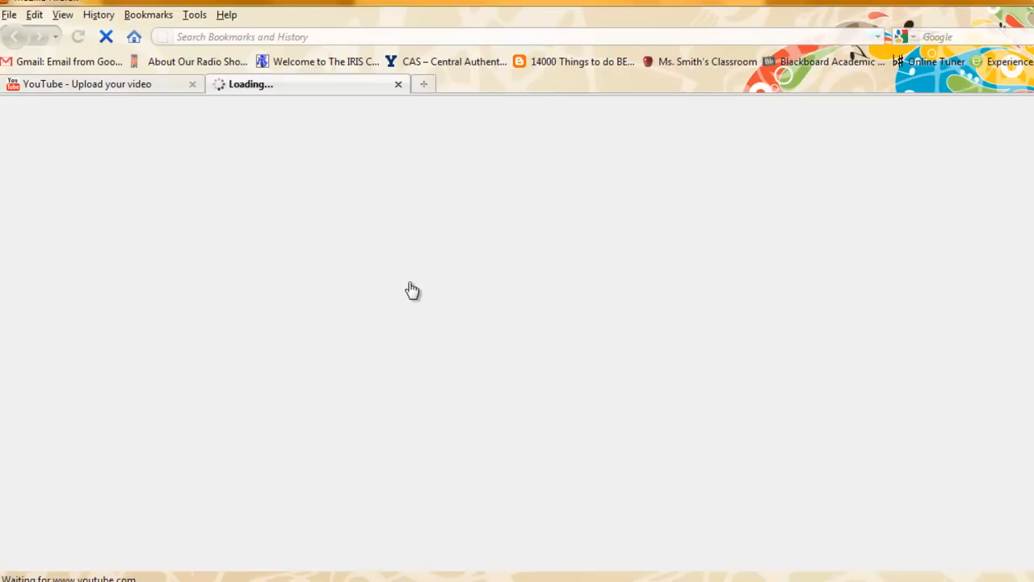